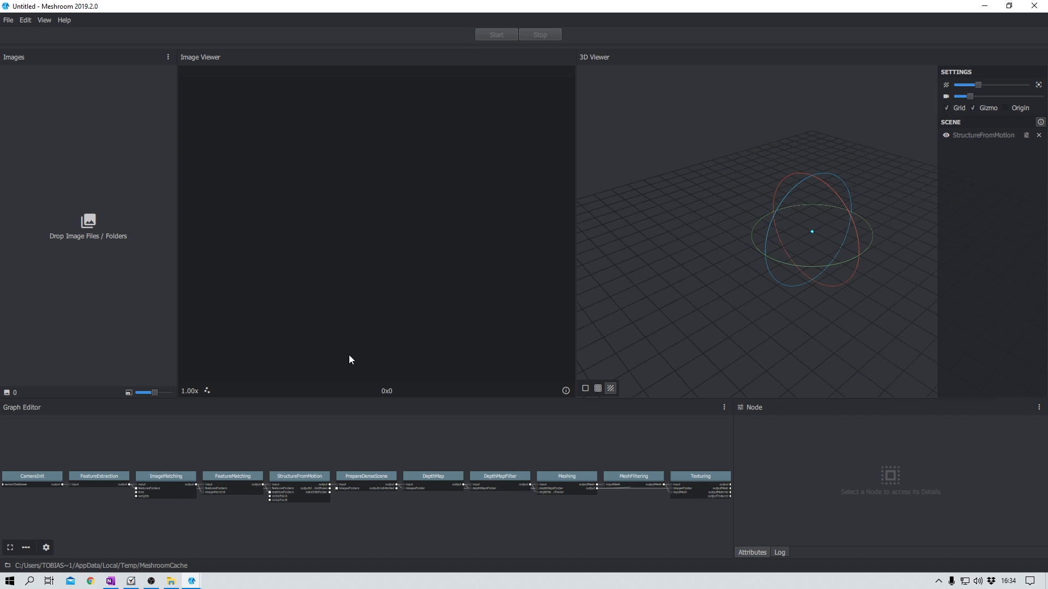
pyautogui.moveTo(585, 572)
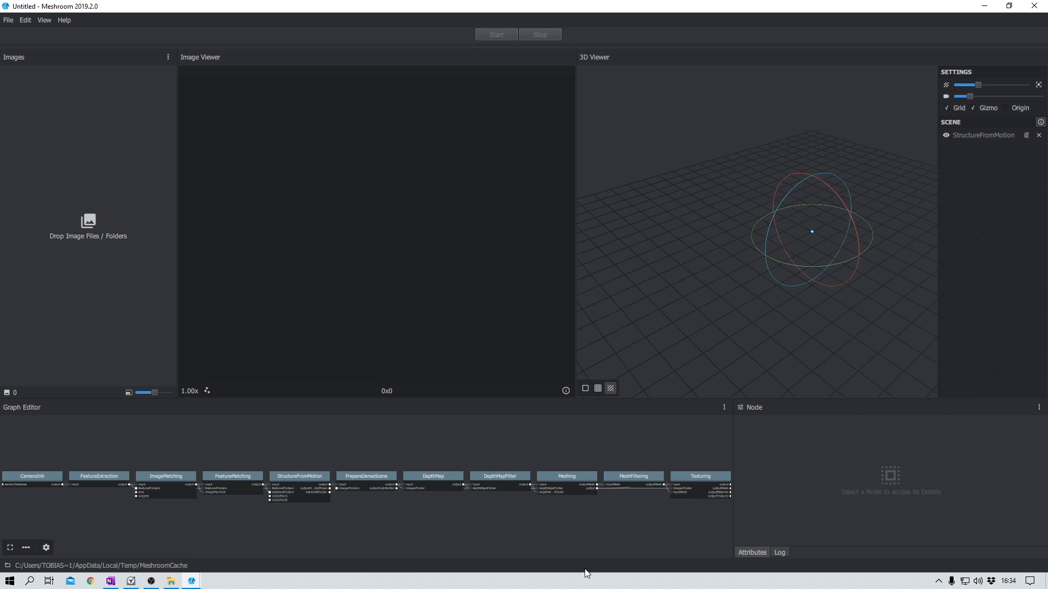
# Import the stump photo folder and preview photos DSC04036 and DSC04039 in the Image Viewer.
pyautogui.click(433, 477)
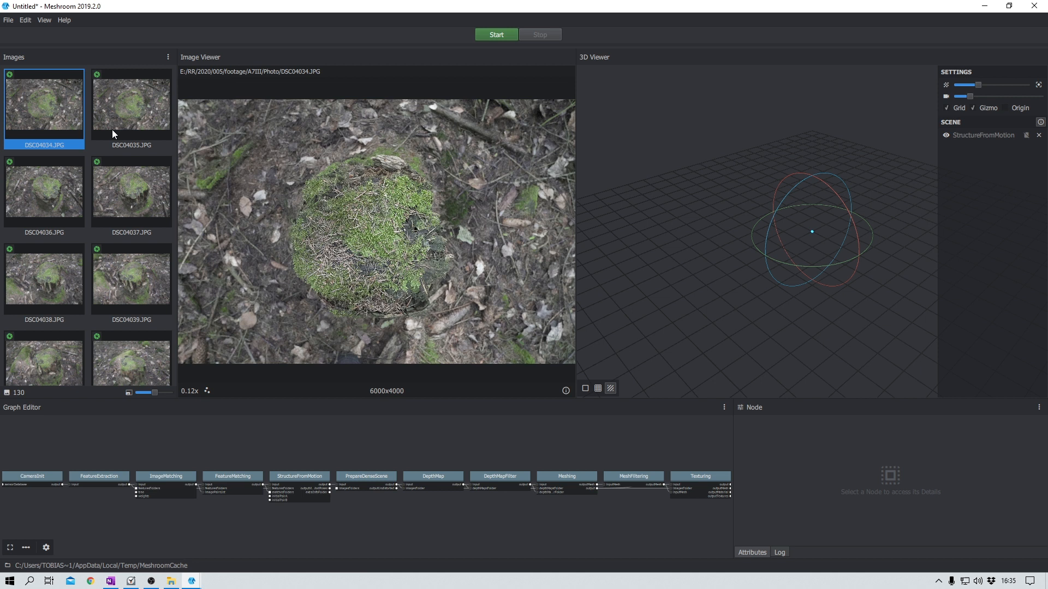
pyautogui.click(44, 194)
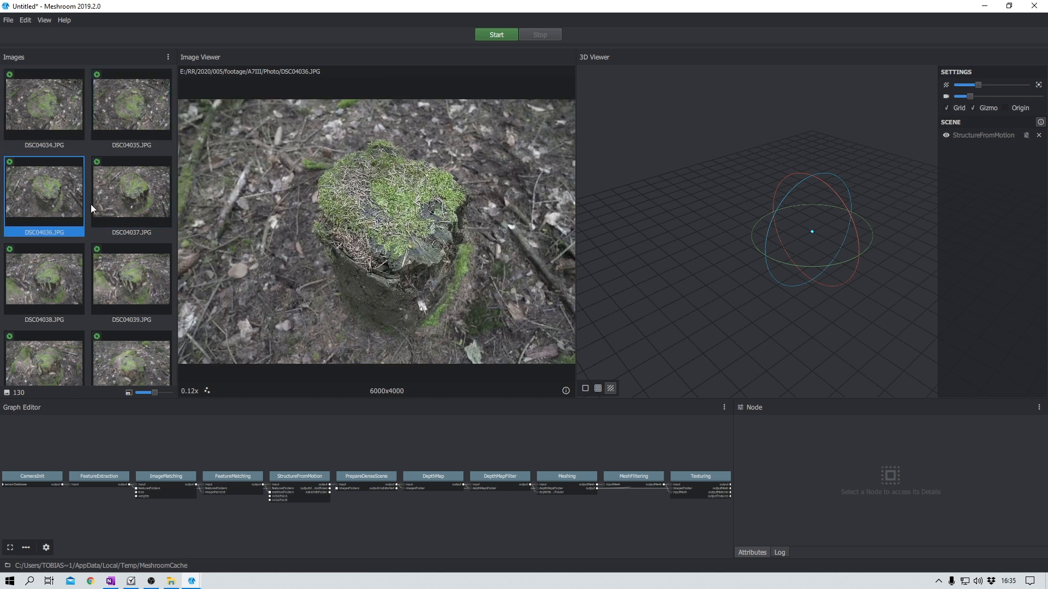
pyautogui.click(131, 280)
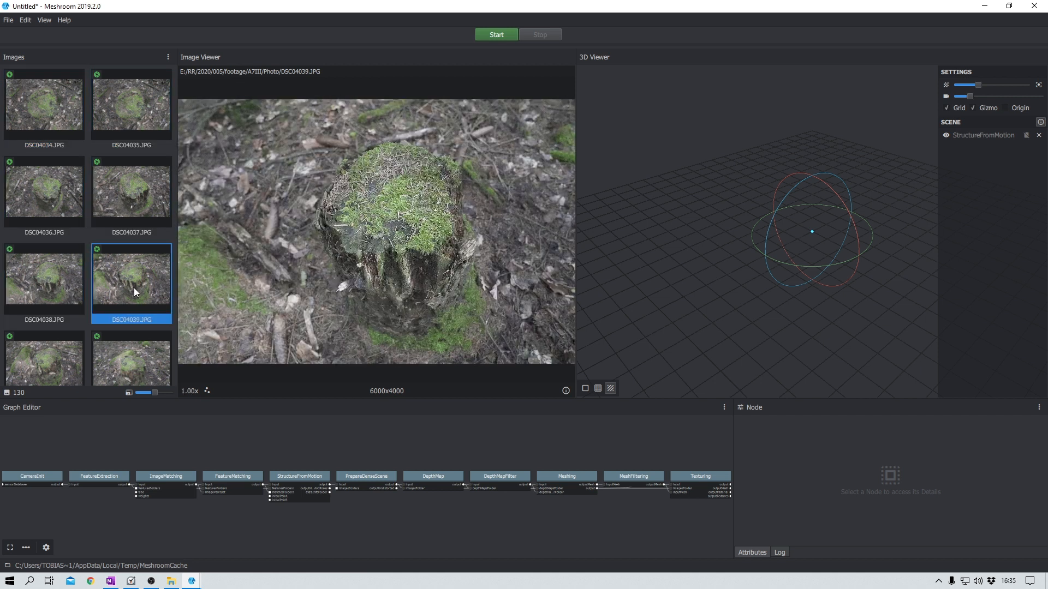
pyautogui.scroll(-3)
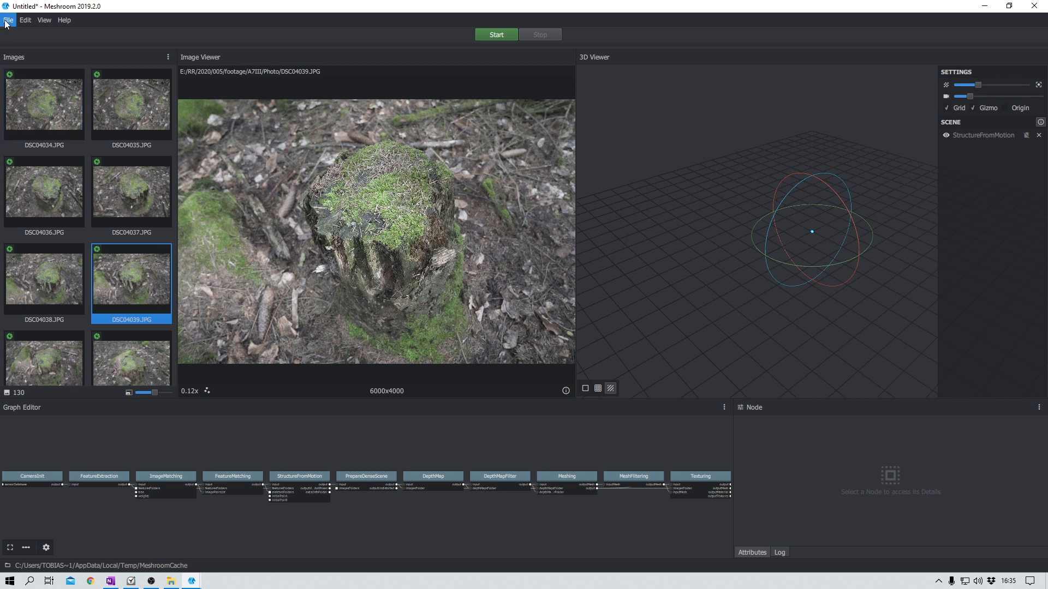
# Save the project as treestump.mg in Desktop > MeshroomVideo.
pyautogui.click(8, 20)
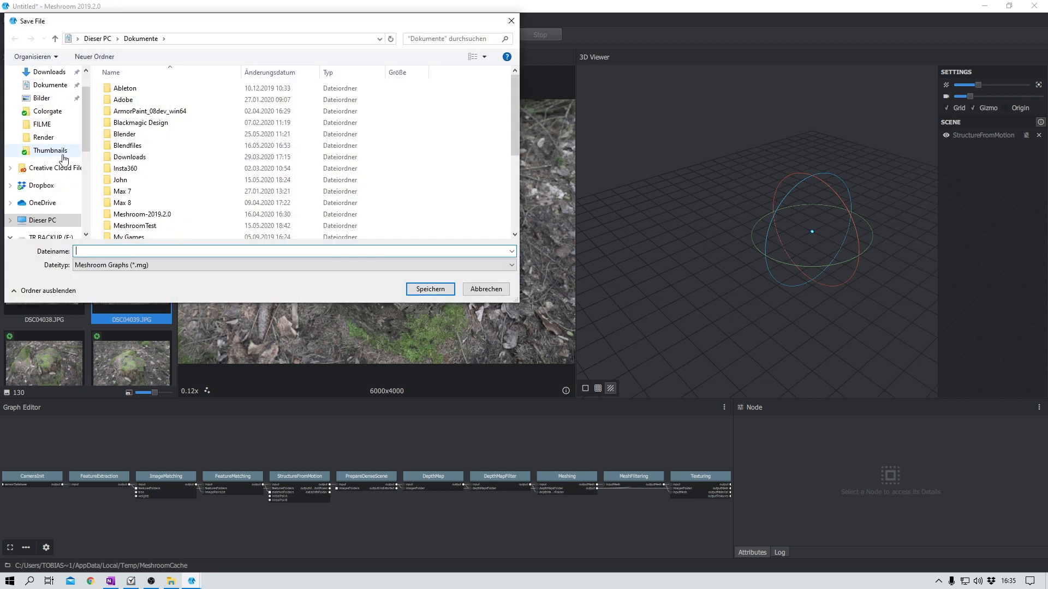
pyautogui.click(44, 94)
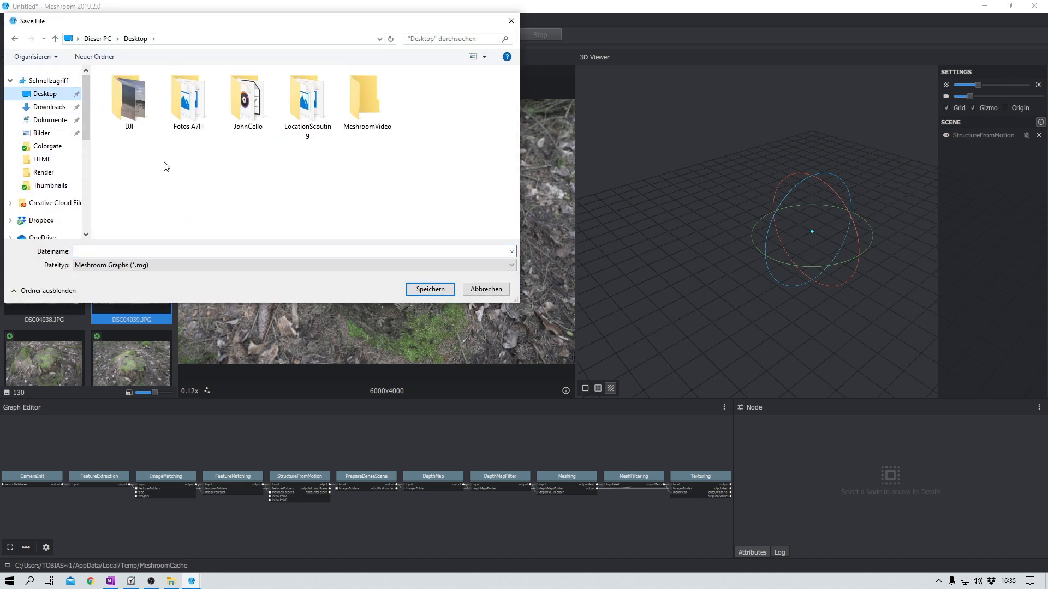
pyautogui.doubleClick(366, 96)
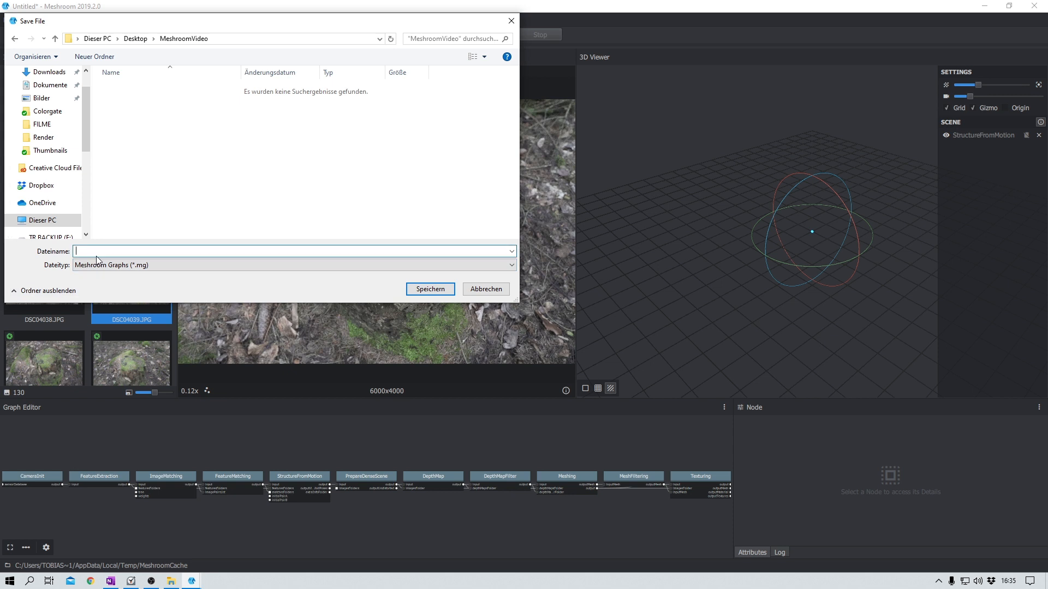
pyautogui.write('treestu')
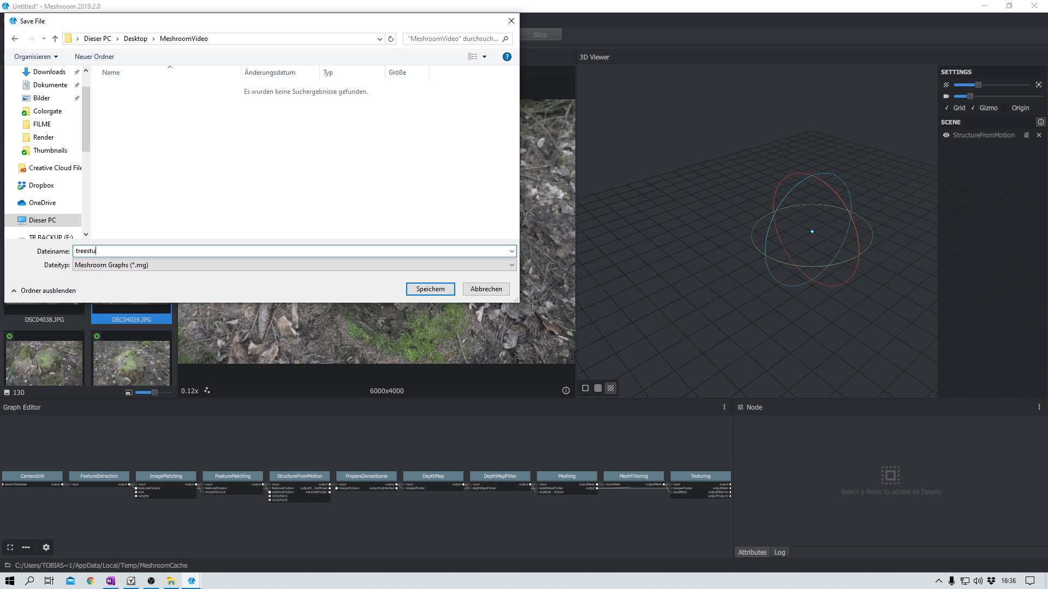
pyautogui.click(430, 288)
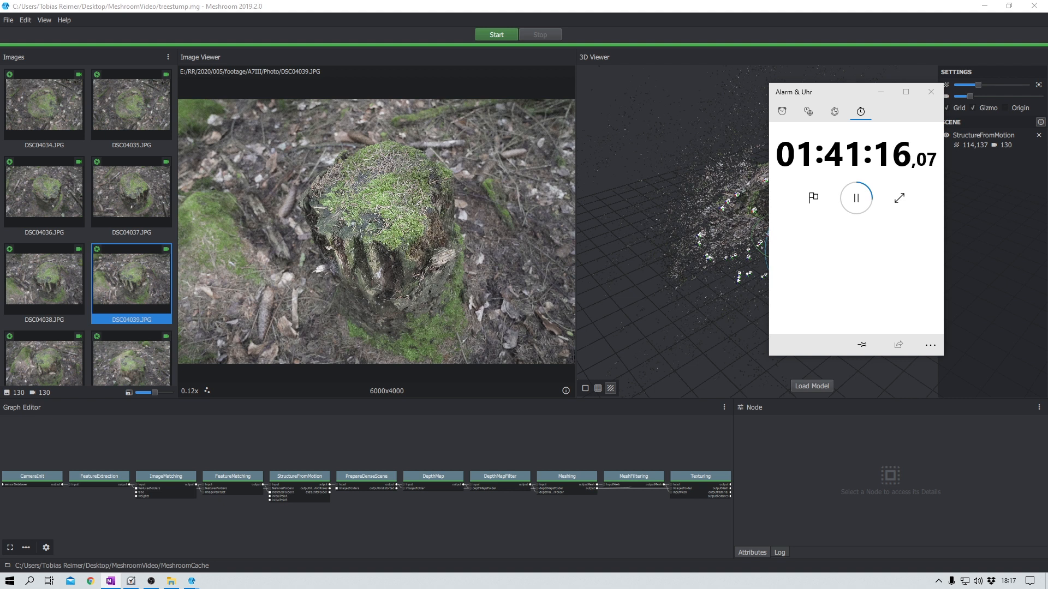
pyautogui.moveTo(950, 169)
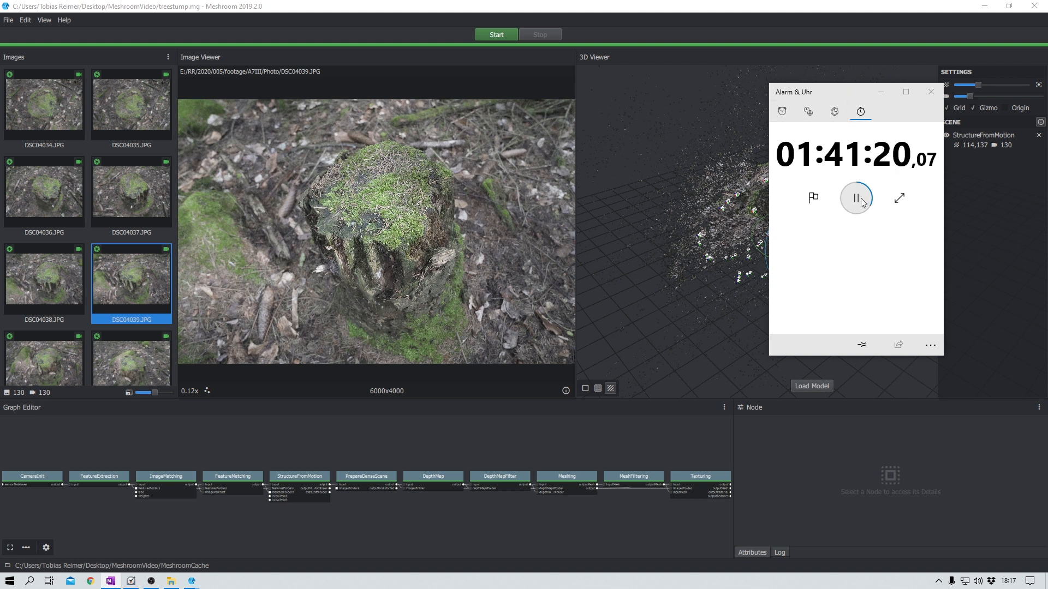
# Pause the Alarm & Uhr stopwatch and close its window to reveal the point cloud.
pyautogui.click(856, 199)
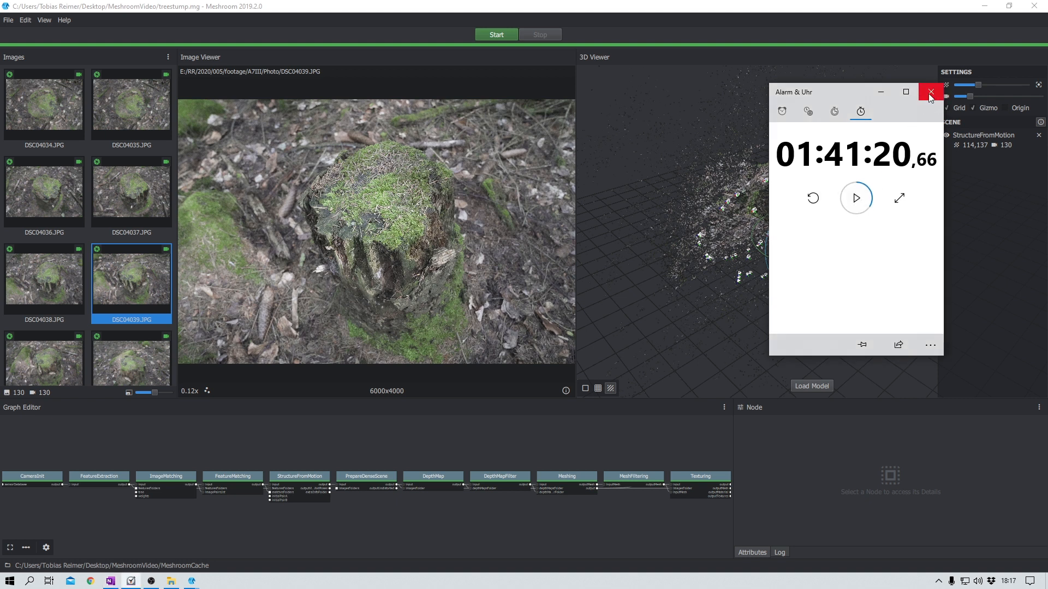
pyautogui.click(929, 91)
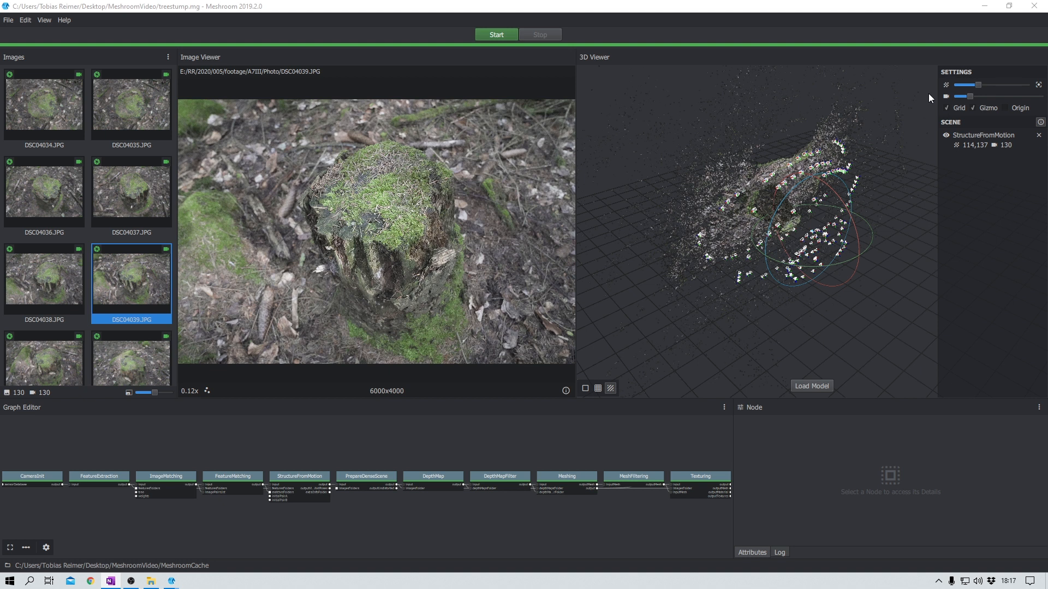
pyautogui.moveTo(747, 120)
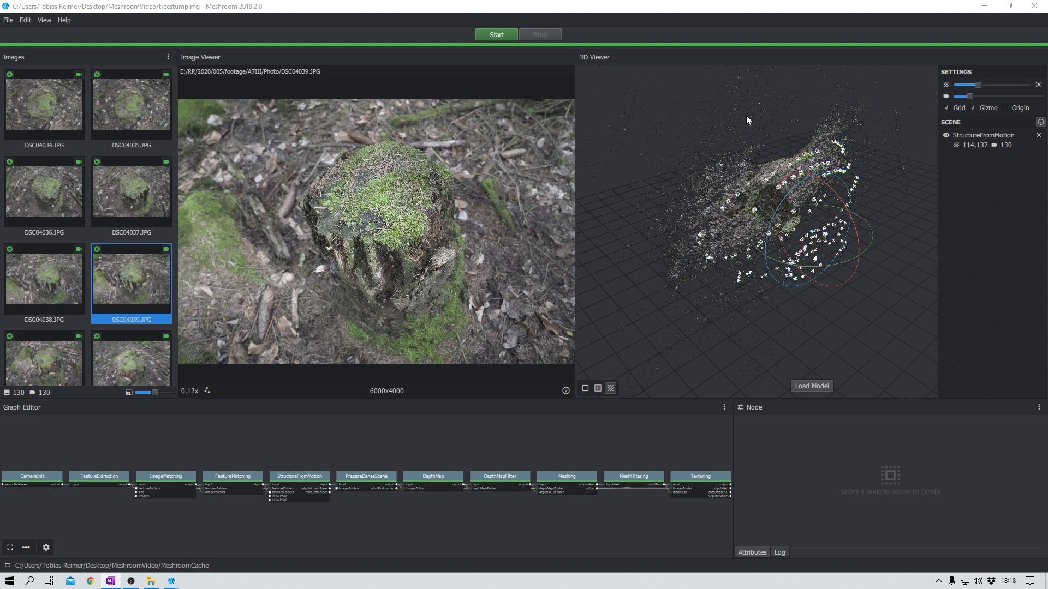
pyautogui.moveTo(760, 180)
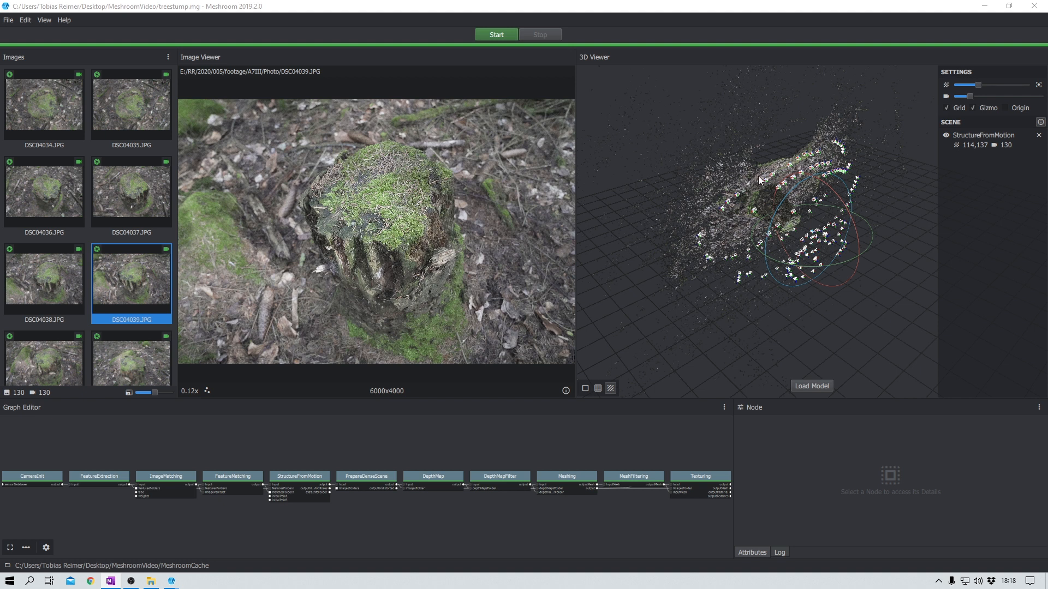
pyautogui.moveTo(770, 175)
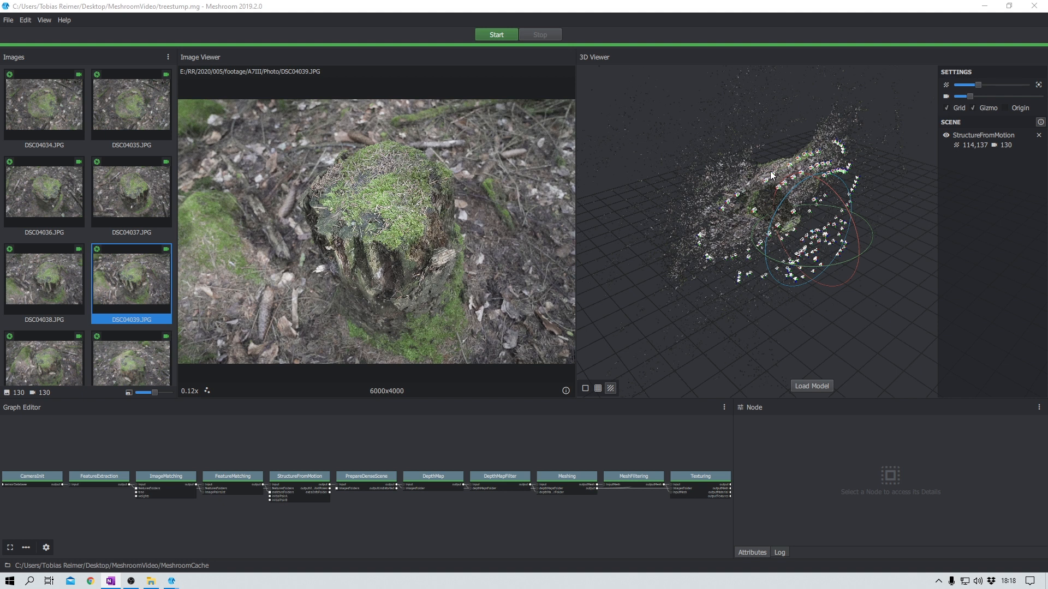
pyautogui.moveTo(857, 173)
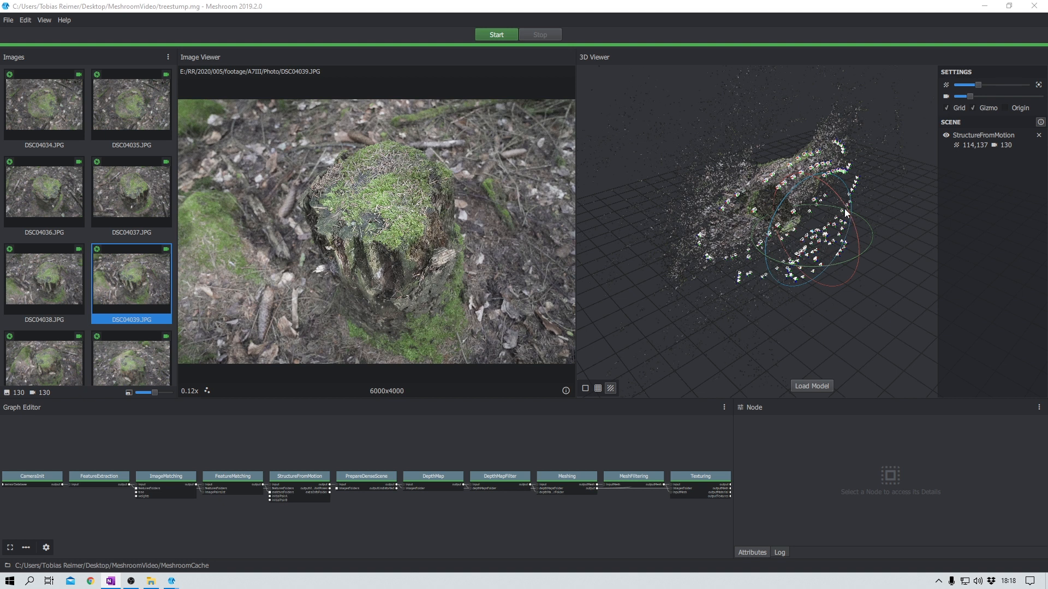
pyautogui.moveTo(745, 192)
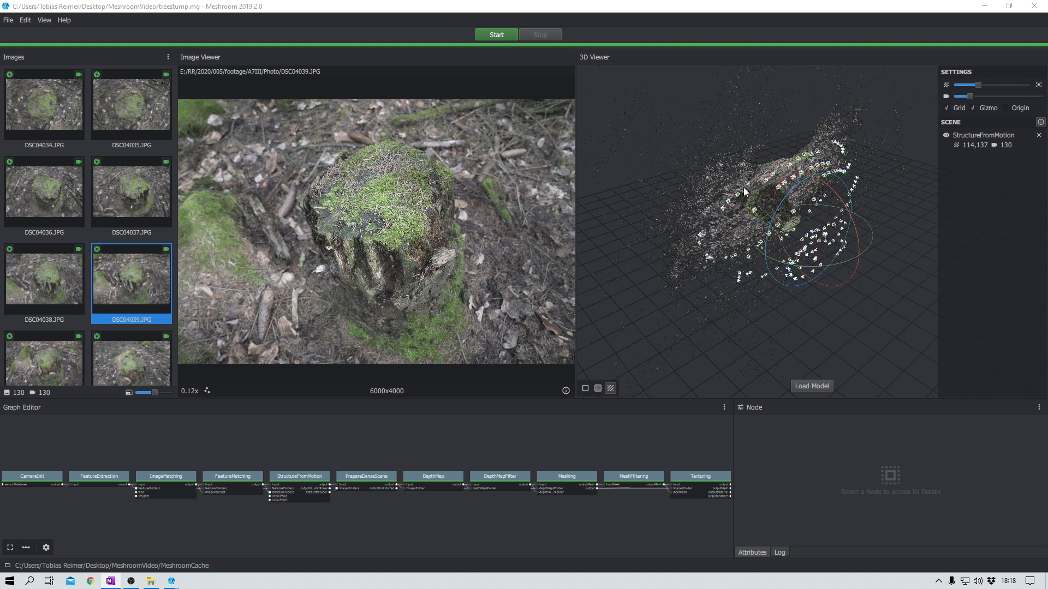
pyautogui.moveTo(751, 186)
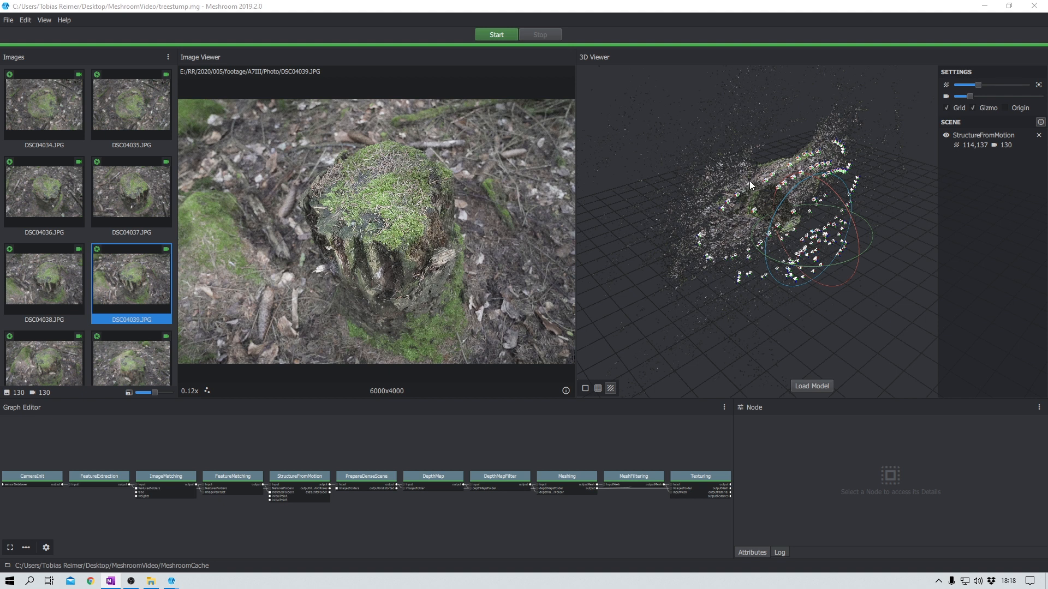
pyautogui.moveTo(804, 389)
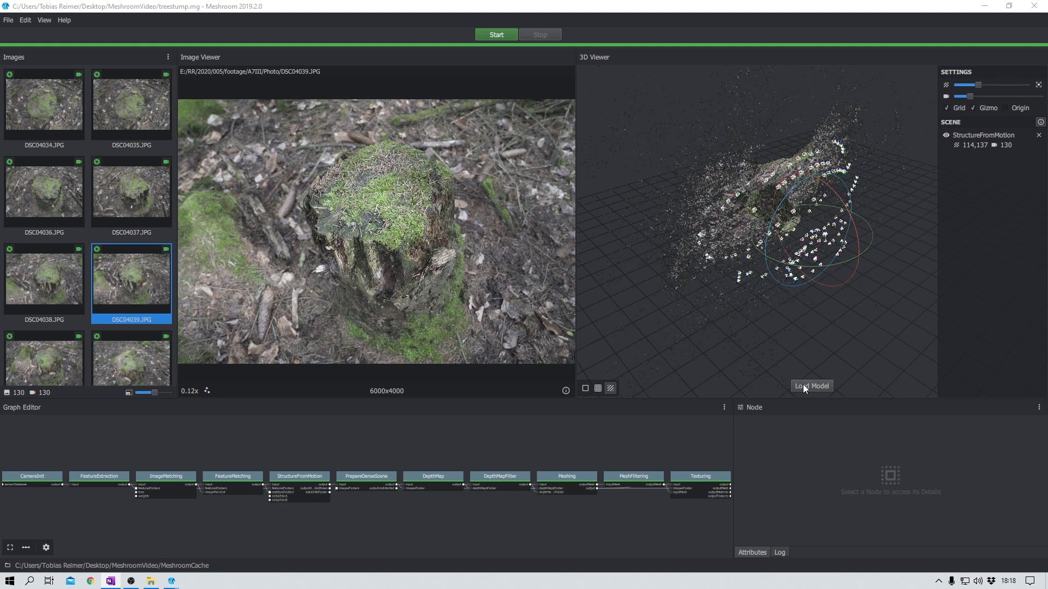
# Load the textured stump mesh into the 3D view and orbit around it and the camera positions.
pyautogui.click(811, 386)
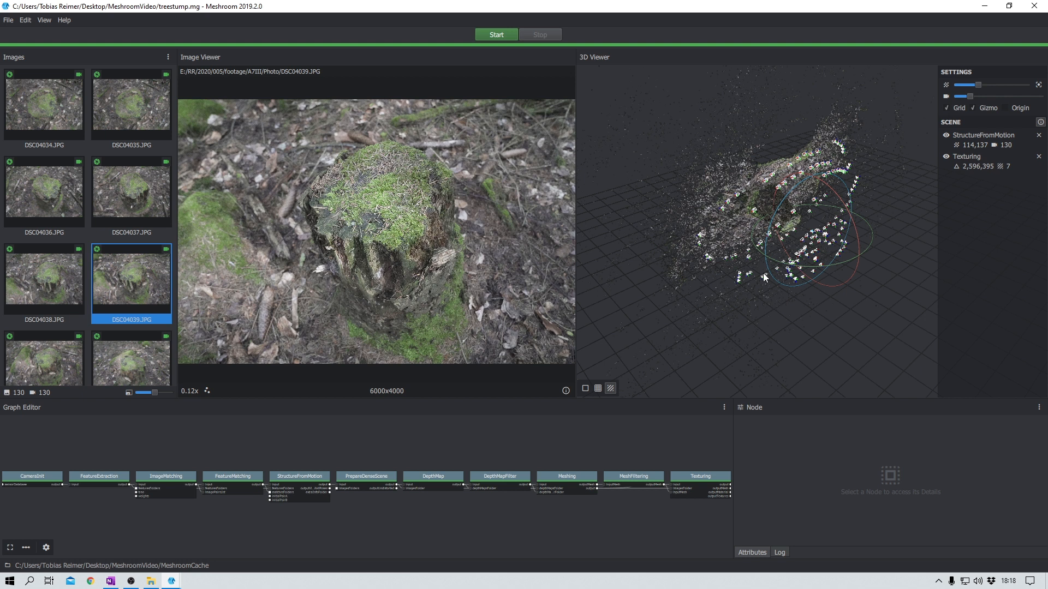
pyautogui.moveTo(736, 223)
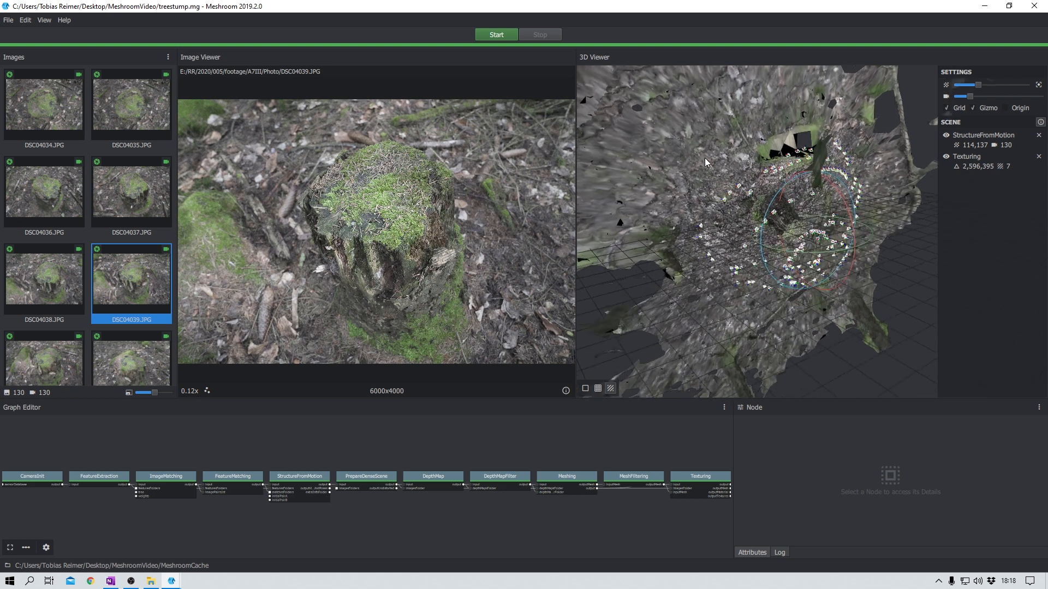
pyautogui.moveTo(705, 163); pyautogui.dragTo(768, 116)
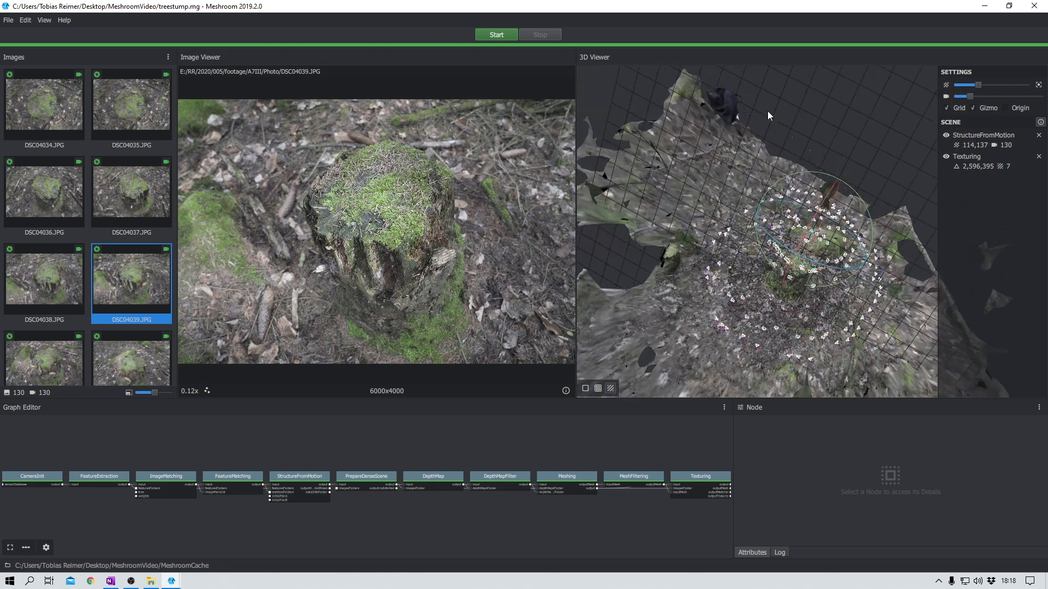
pyautogui.moveTo(768, 116); pyautogui.dragTo(772, 231)
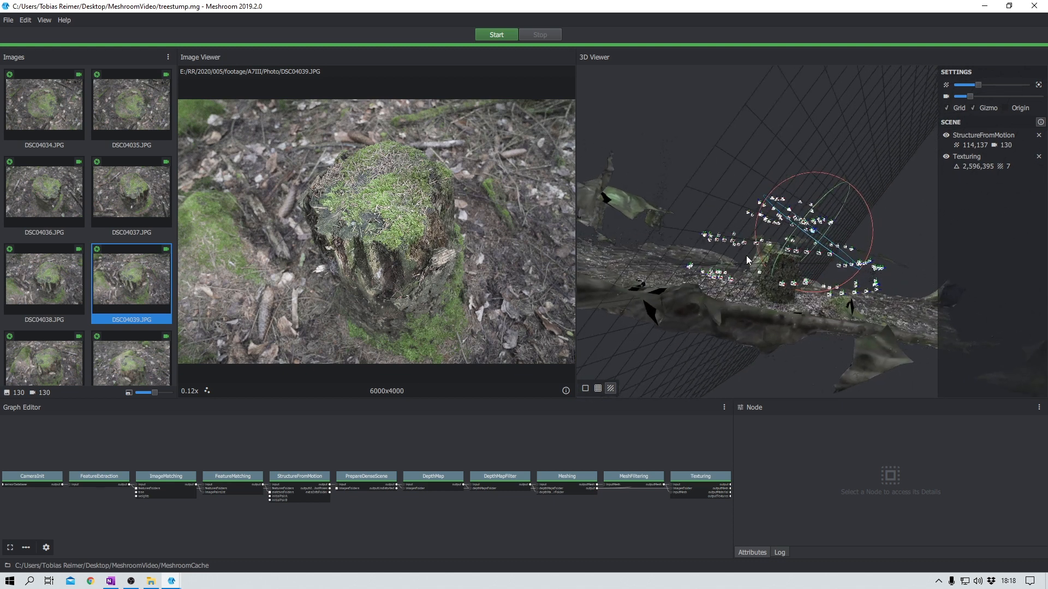
pyautogui.moveTo(749, 267); pyautogui.dragTo(749, 308)
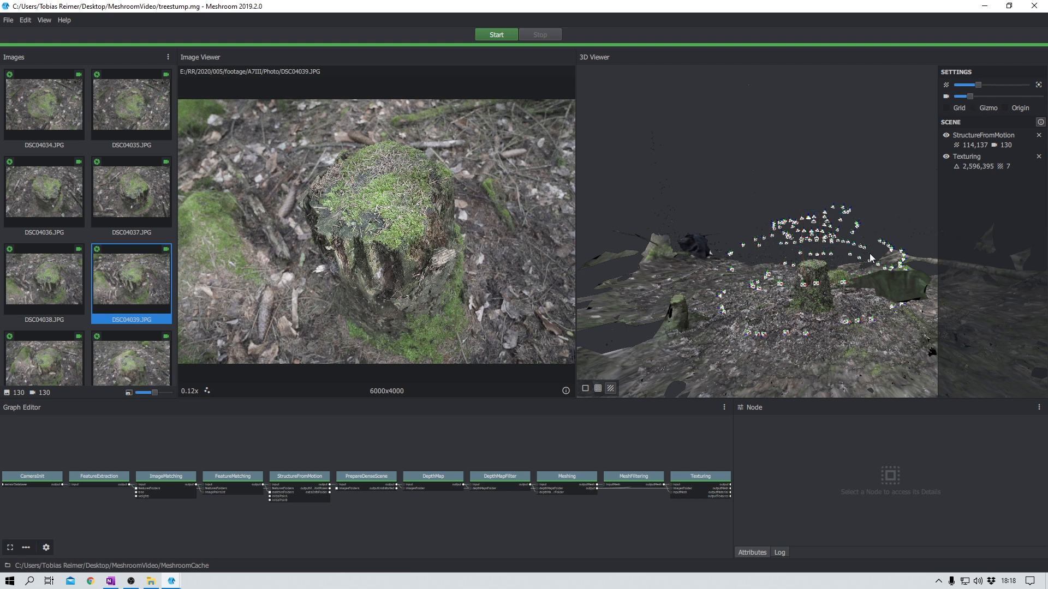
pyautogui.moveTo(869, 259); pyautogui.dragTo(822, 301)
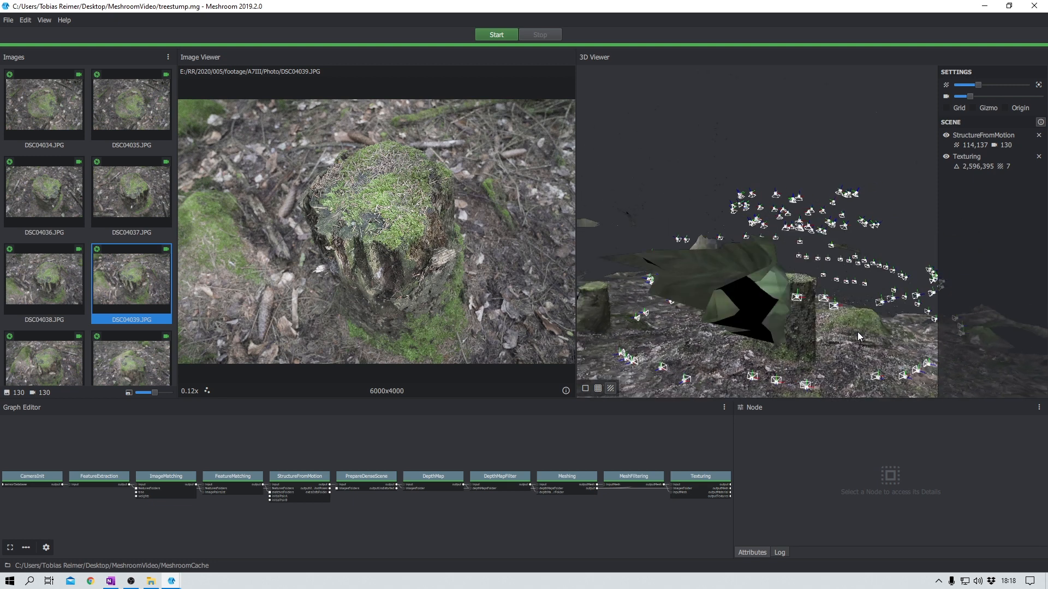
pyautogui.moveTo(858, 337); pyautogui.dragTo(667, 274)
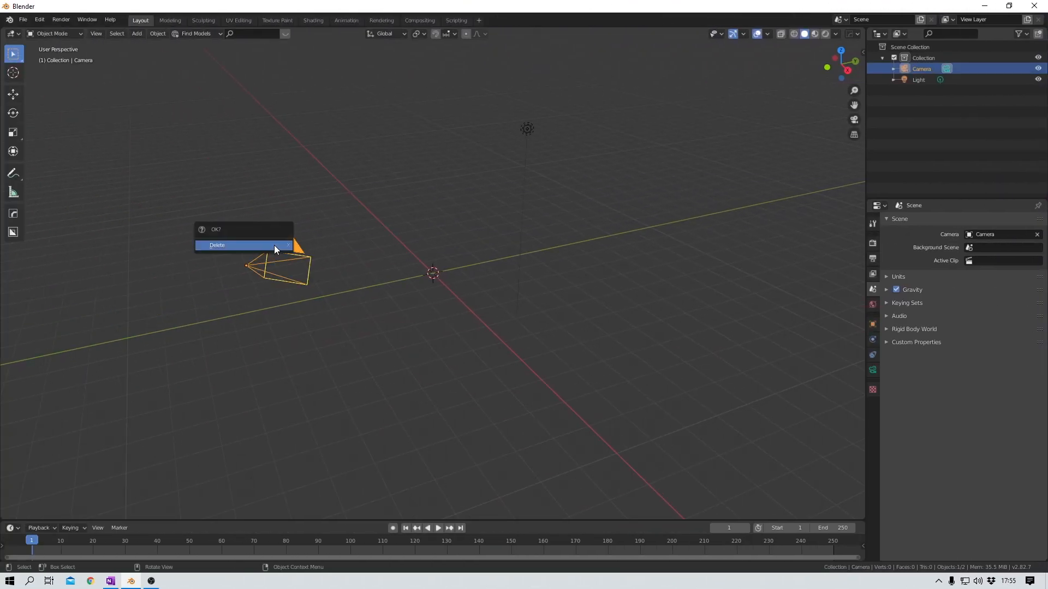
# Delete the default camera and start a Wavefront OBJ import from the MeshroomVideo folder.
pyautogui.click(217, 246)
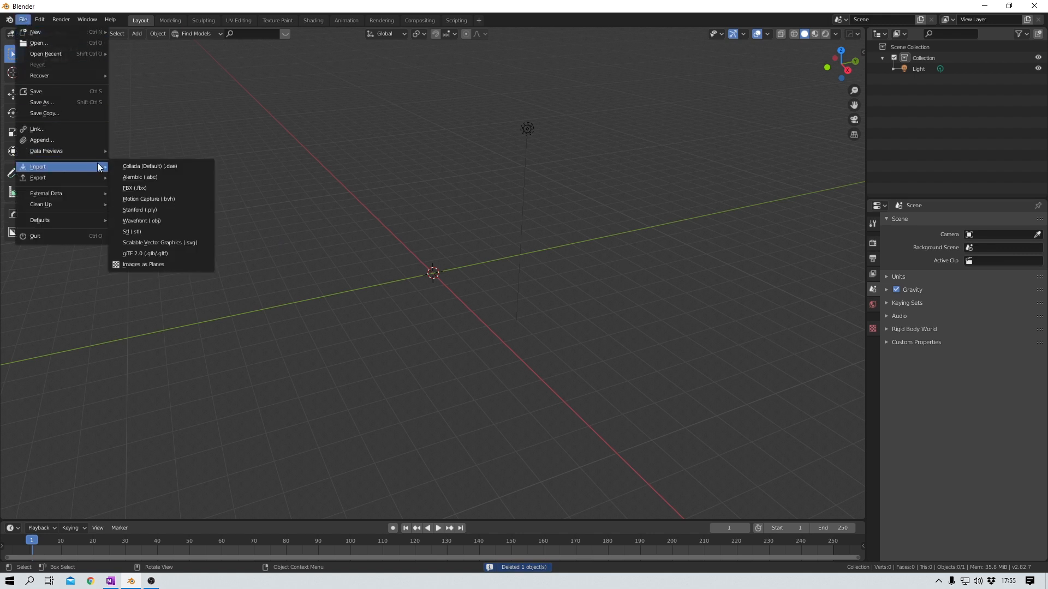
pyautogui.click(141, 221)
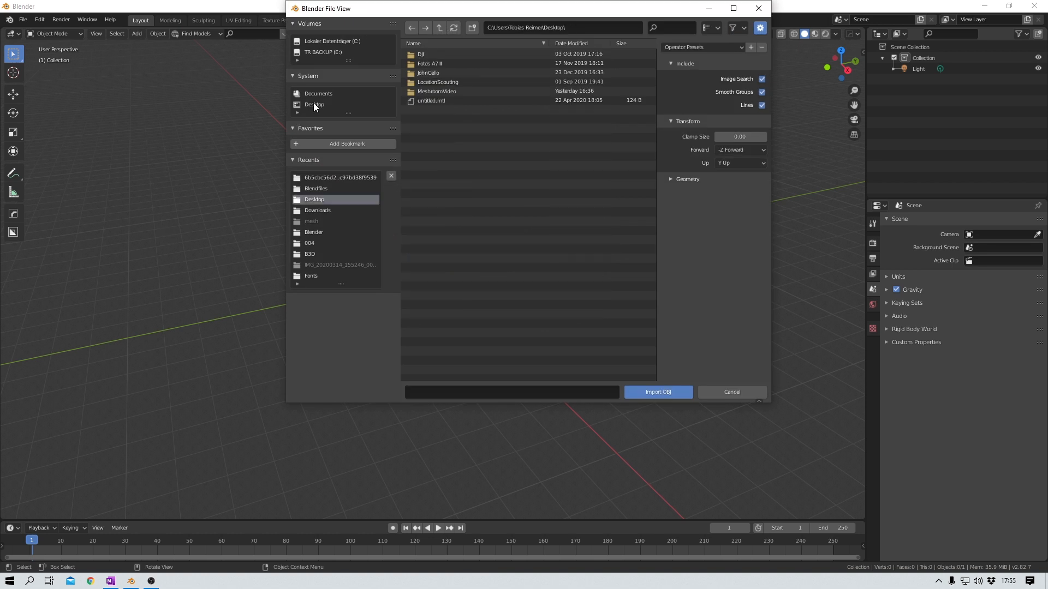
pyautogui.click(436, 90)
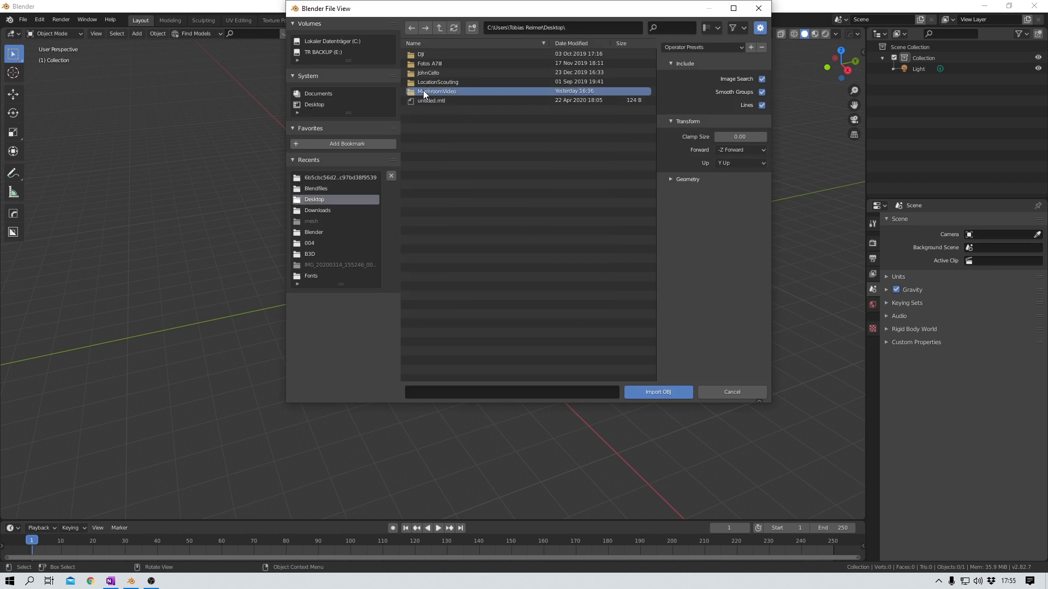
# Browse MeshroomCache > Texturing > result folder and choose texturedMesh.obj.
pyautogui.doubleClick(437, 90)
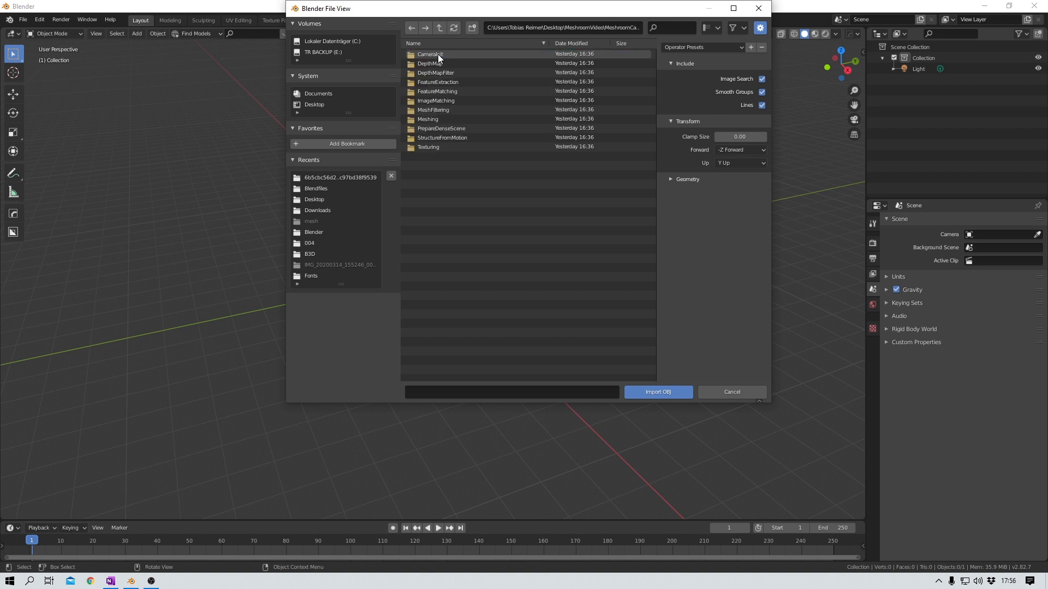
pyautogui.doubleClick(428, 147)
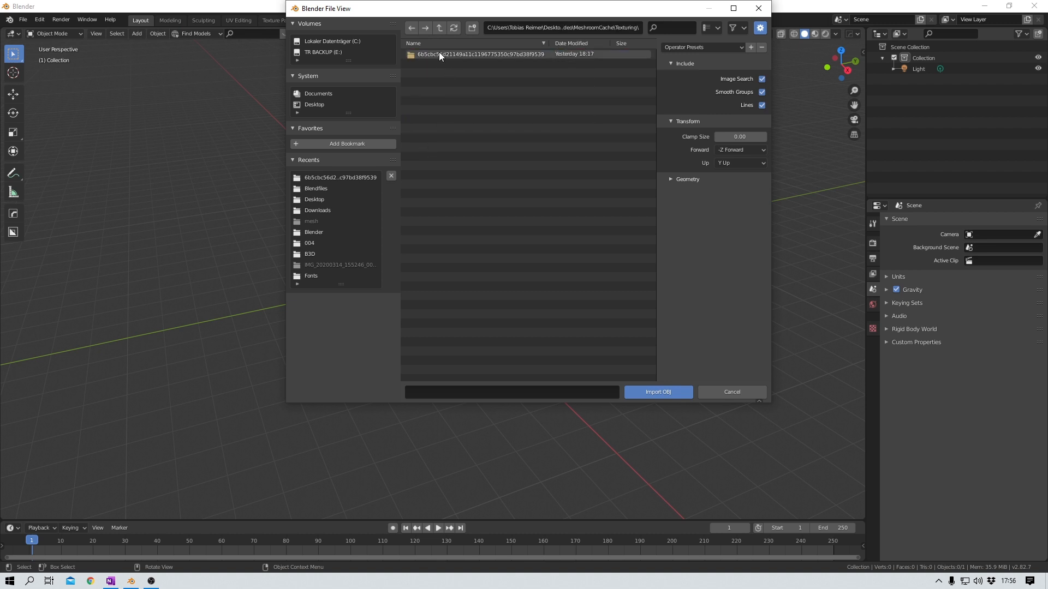
pyautogui.doubleClick(480, 53)
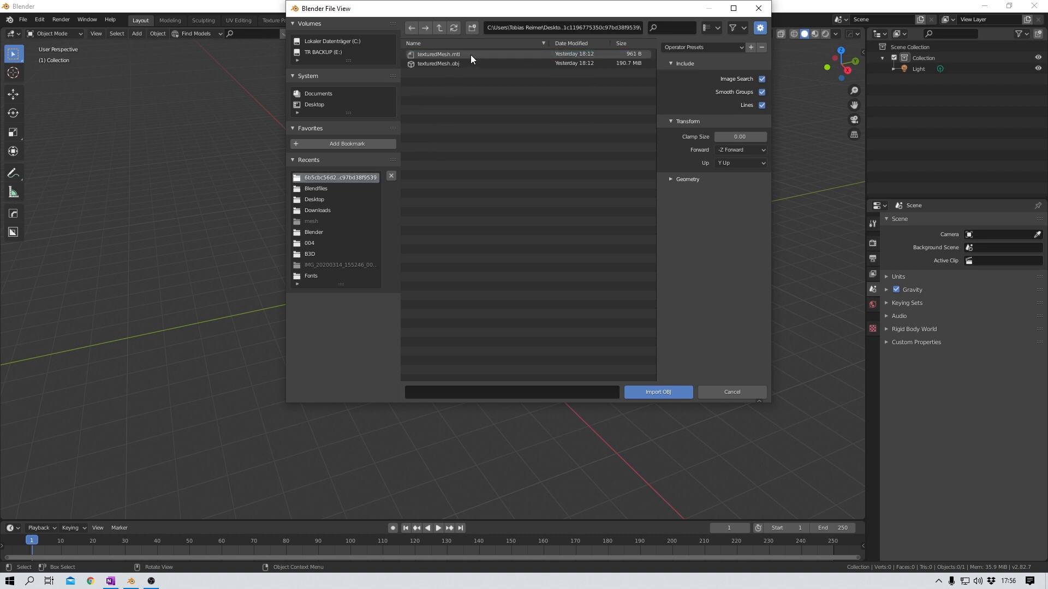
pyautogui.click(439, 63)
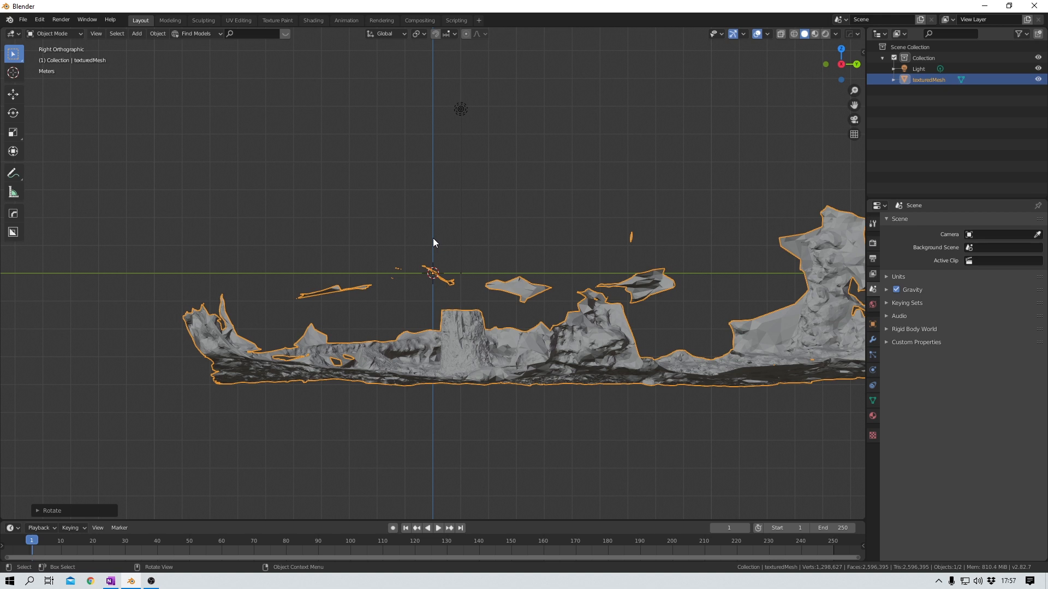
# Move the stump mesh so its ground meets the axis and centre it, then enter Edit Mode.
pyautogui.press('g')
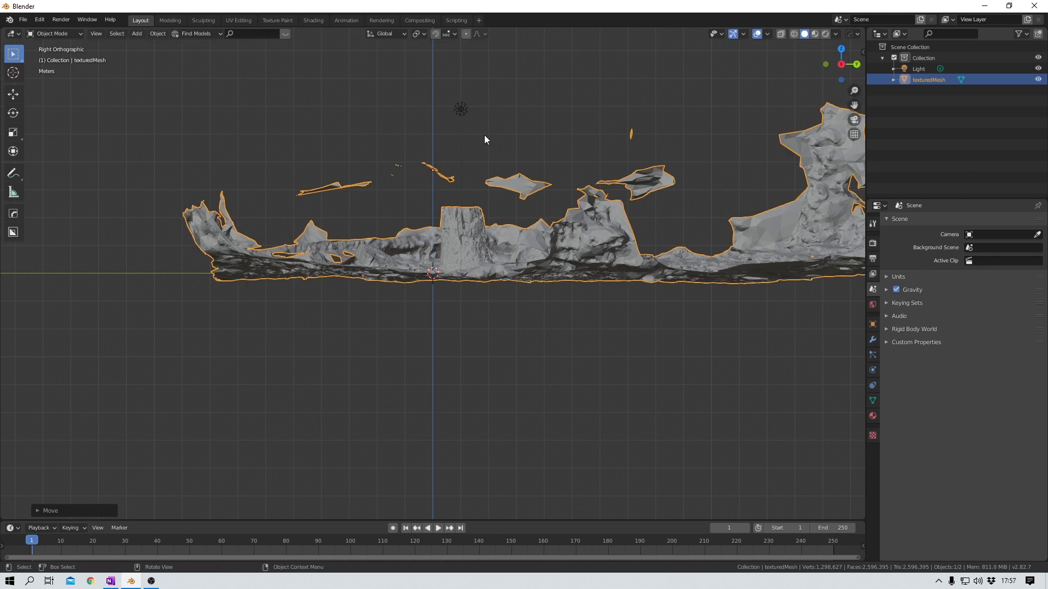
pyautogui.press('g')
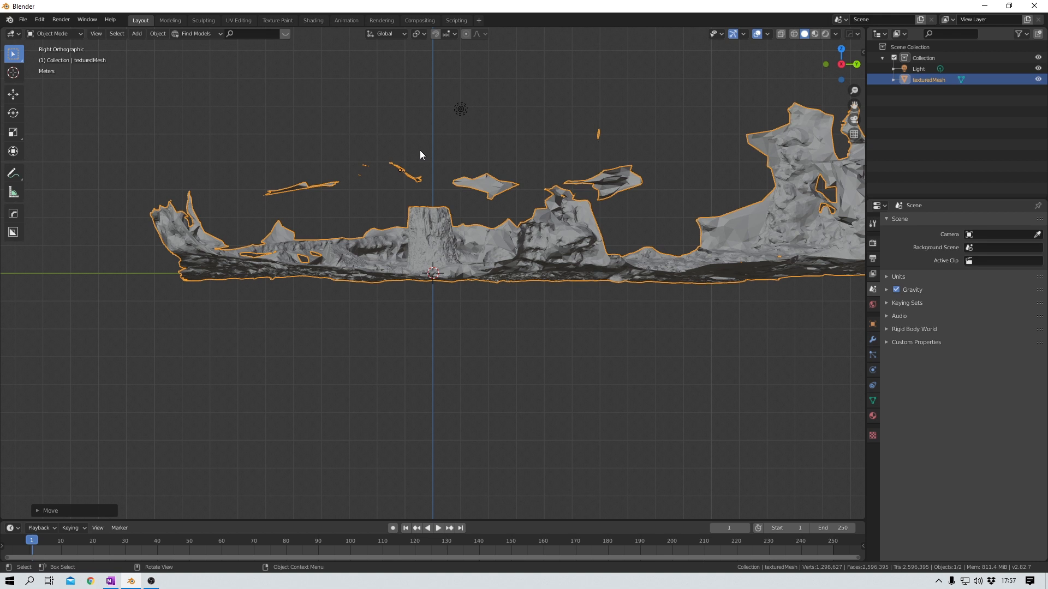
pyautogui.press('Tab')
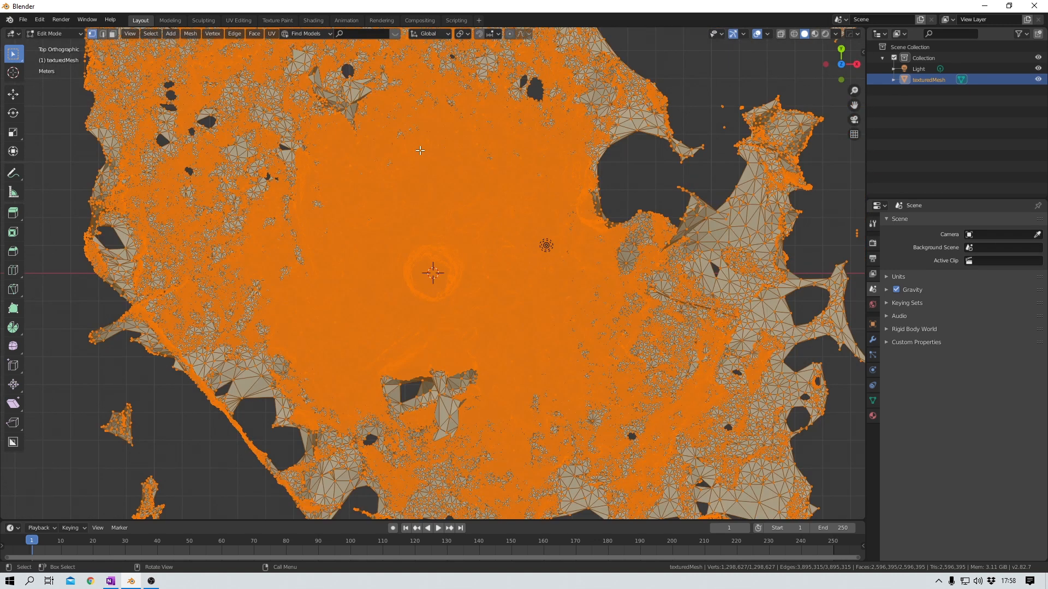
pyautogui.moveTo(590, 129)
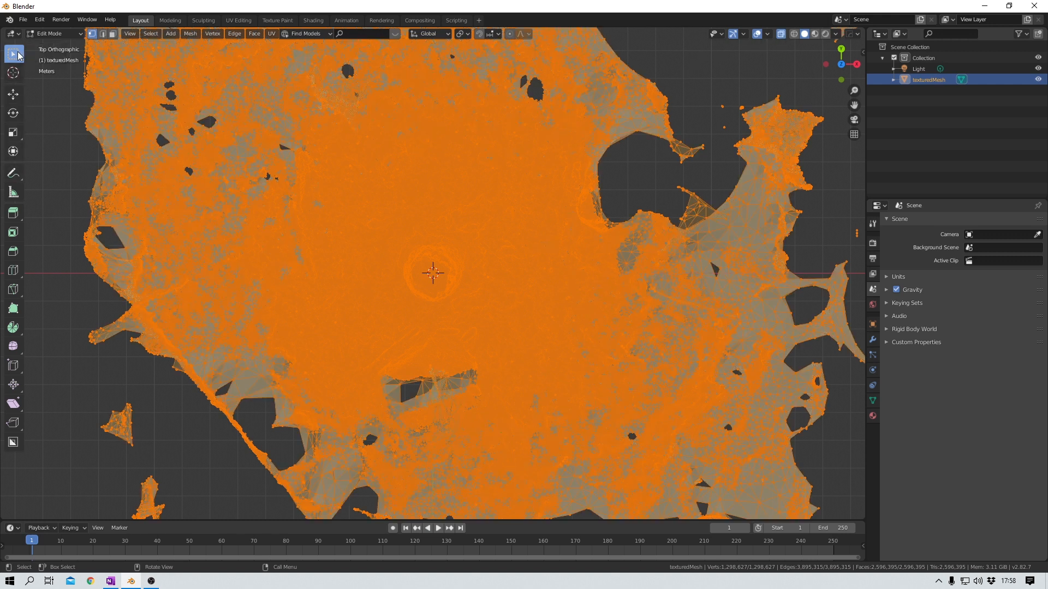
# Box-select a square patch around the stump, invert and delete the outside vertices.
pyautogui.click(13, 53)
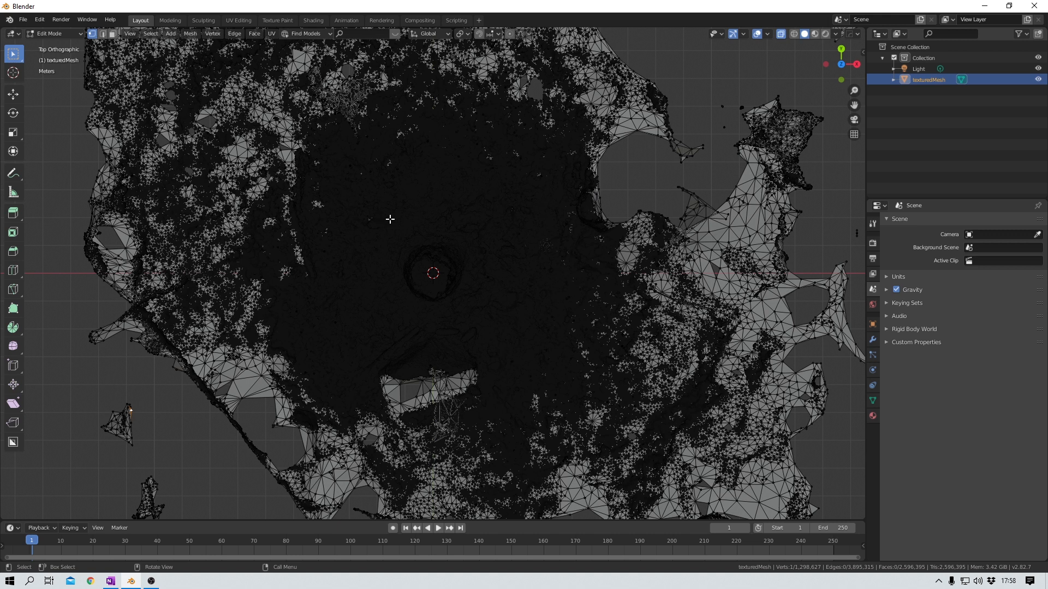
pyautogui.moveTo(389, 220); pyautogui.dragTo(464, 307)
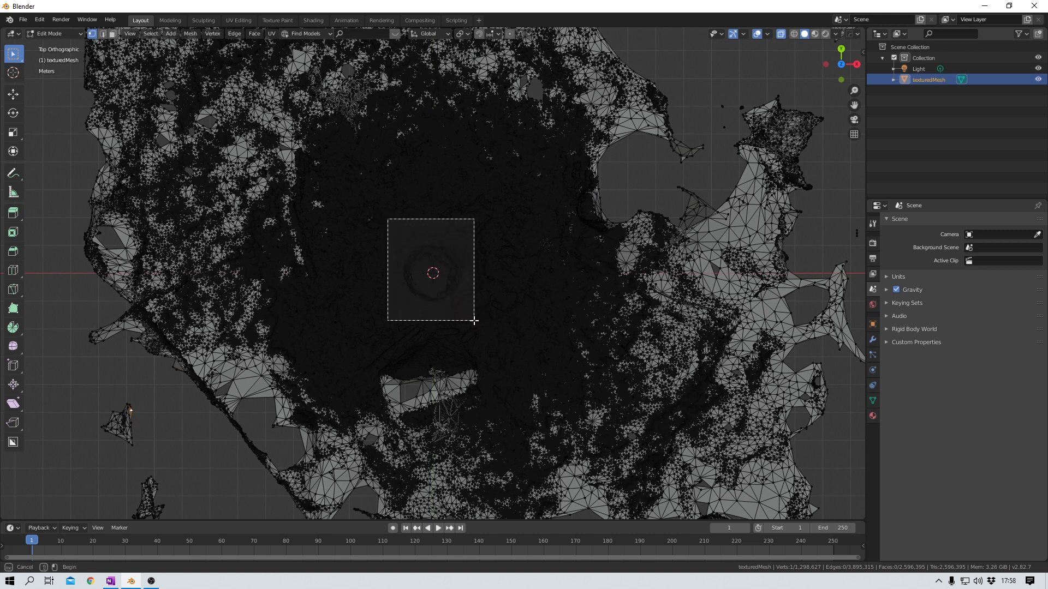
pyautogui.moveTo(389, 219); pyautogui.dragTo(475, 322)
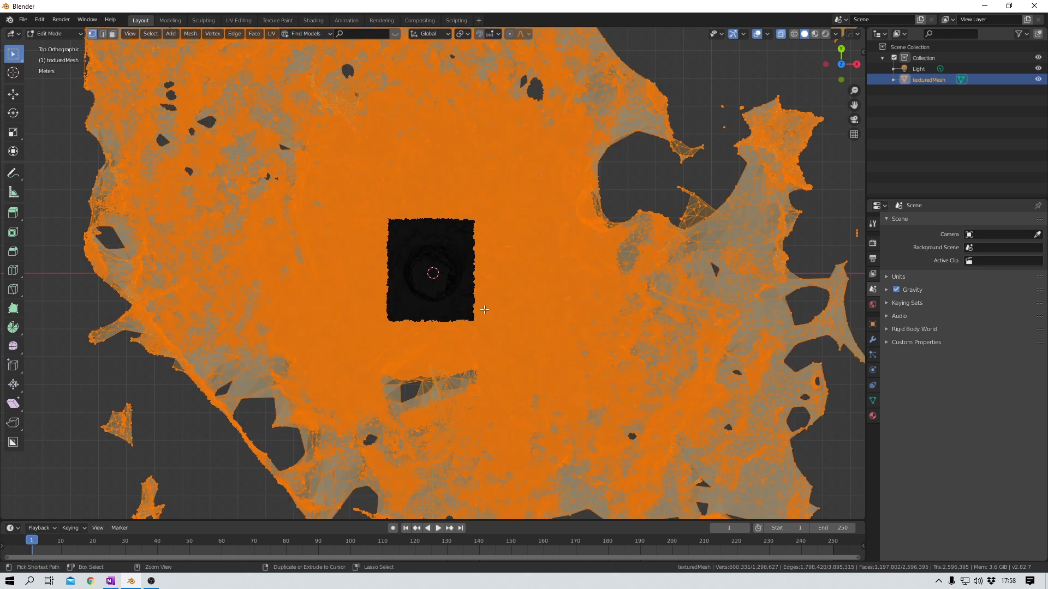
pyautogui.press('x')
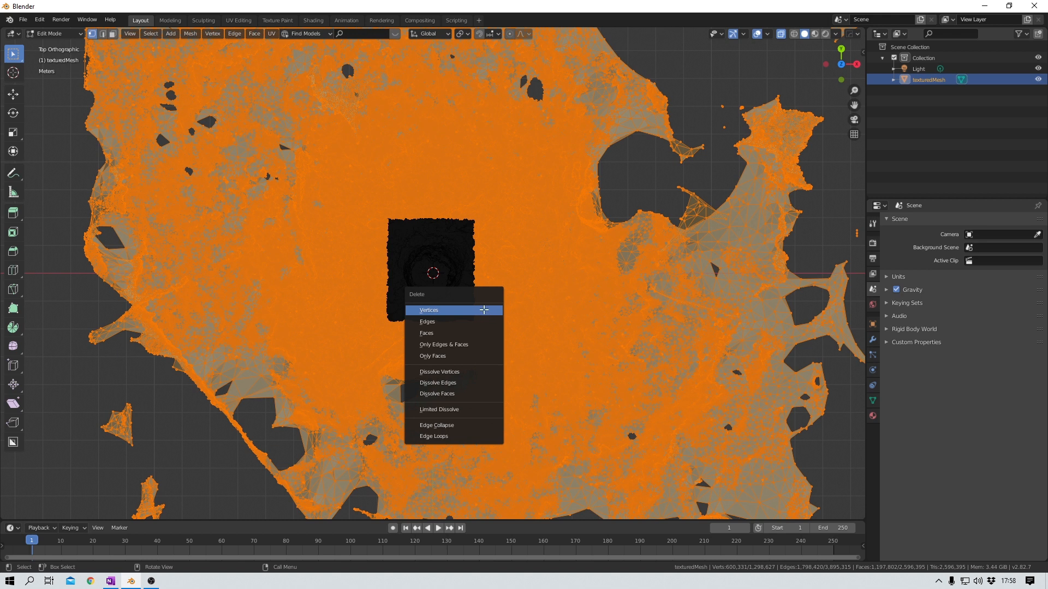
pyautogui.click(429, 309)
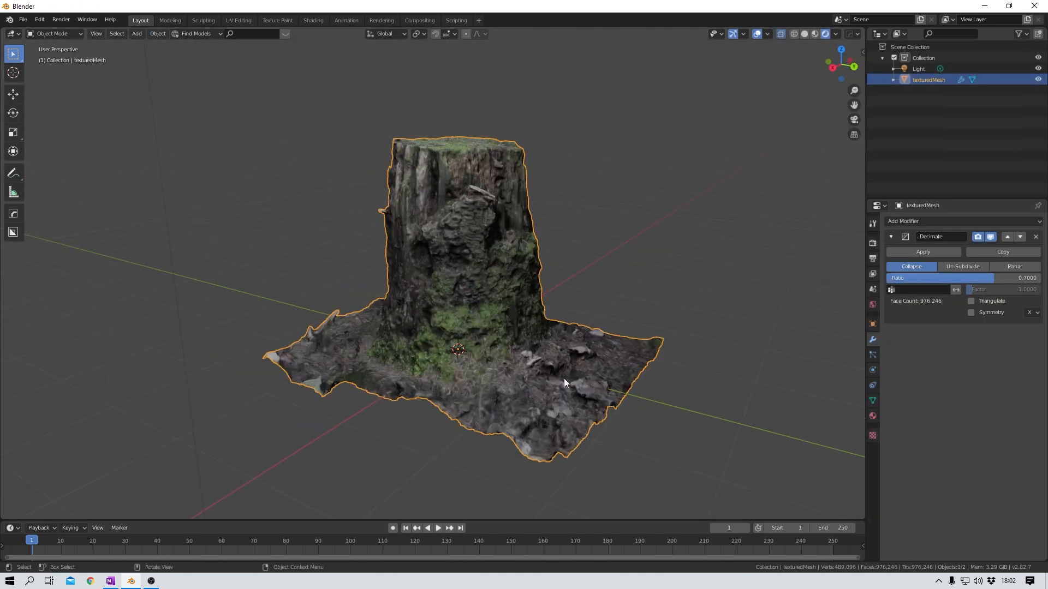
# Select the sun light and trackball-rotate it to shade the stump's side.
pyautogui.click(918, 68)
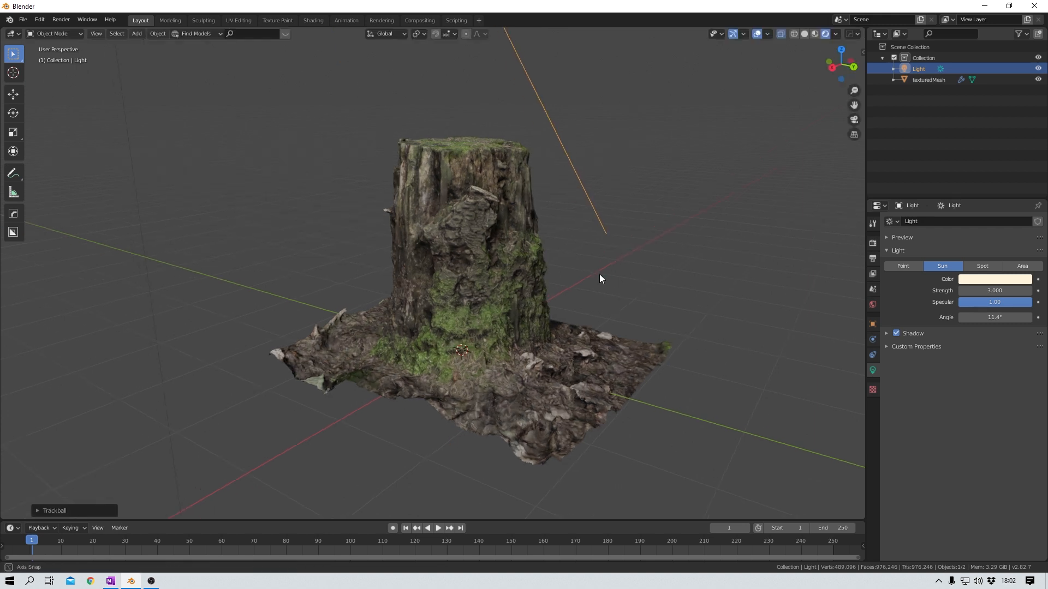
pyautogui.moveTo(601, 279); pyautogui.dragTo(532, 286)
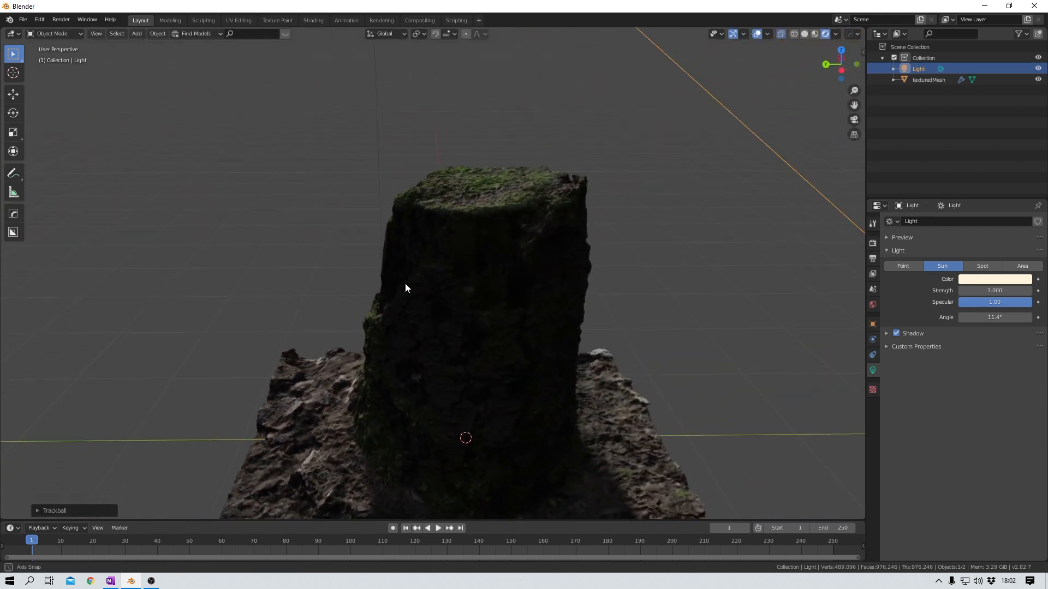
pyautogui.moveTo(404, 287); pyautogui.dragTo(234, 286)
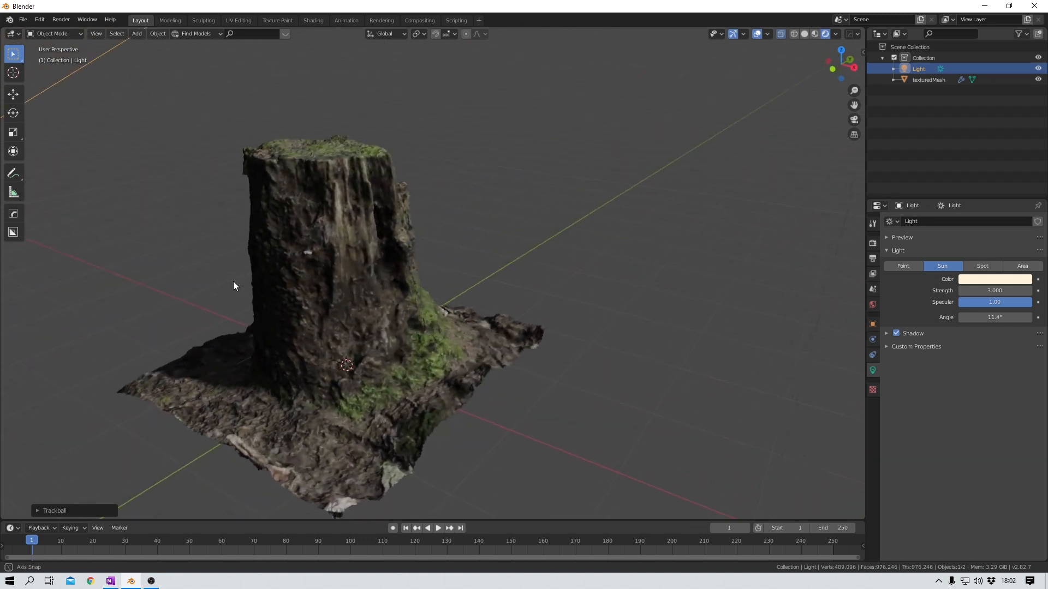